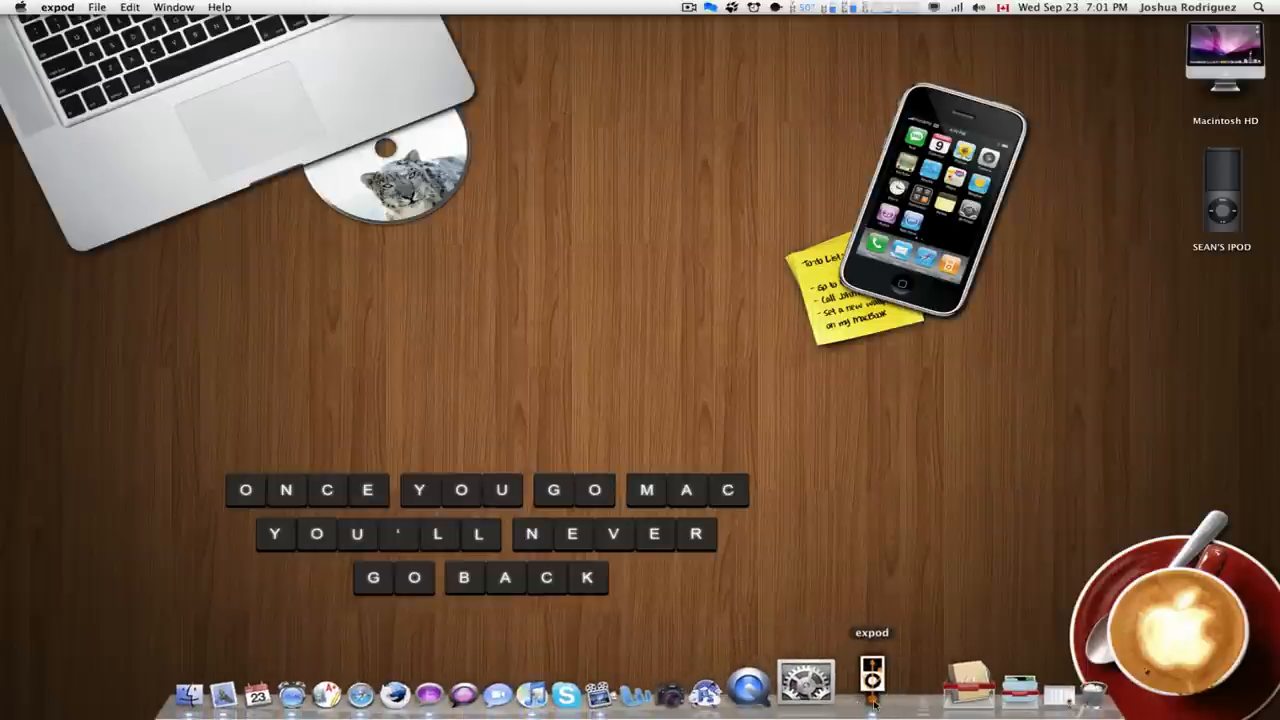
Launch expod from the Dock to list the songs on Sean's iPod.
click(874, 692)
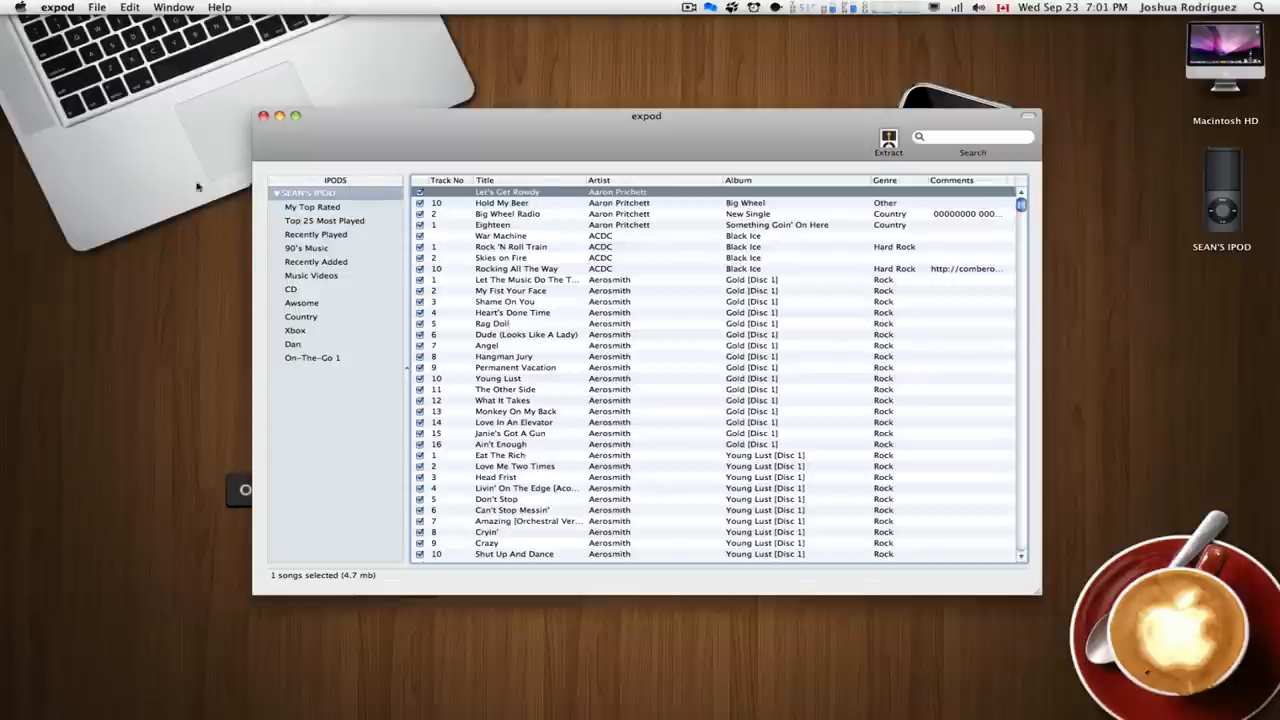
Show SEAN'S IPOD track list and select all 1049 songs.
click(310, 192)
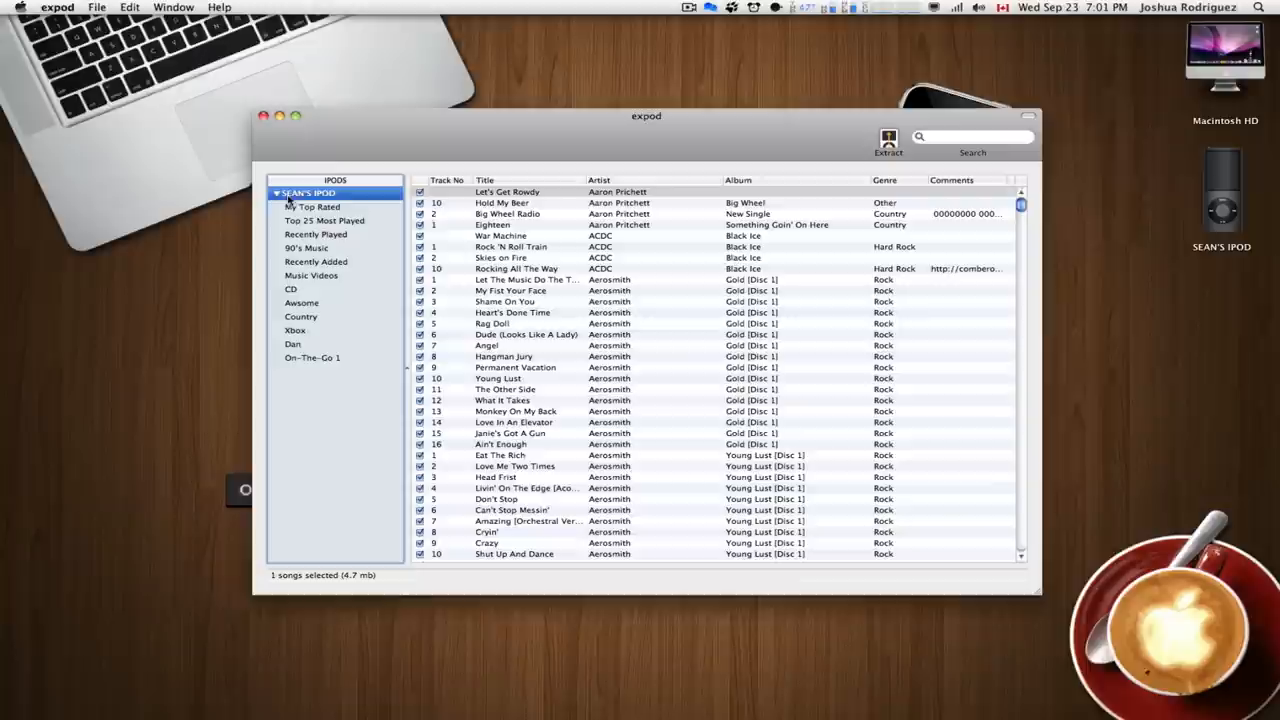
mouse_move(348, 196)
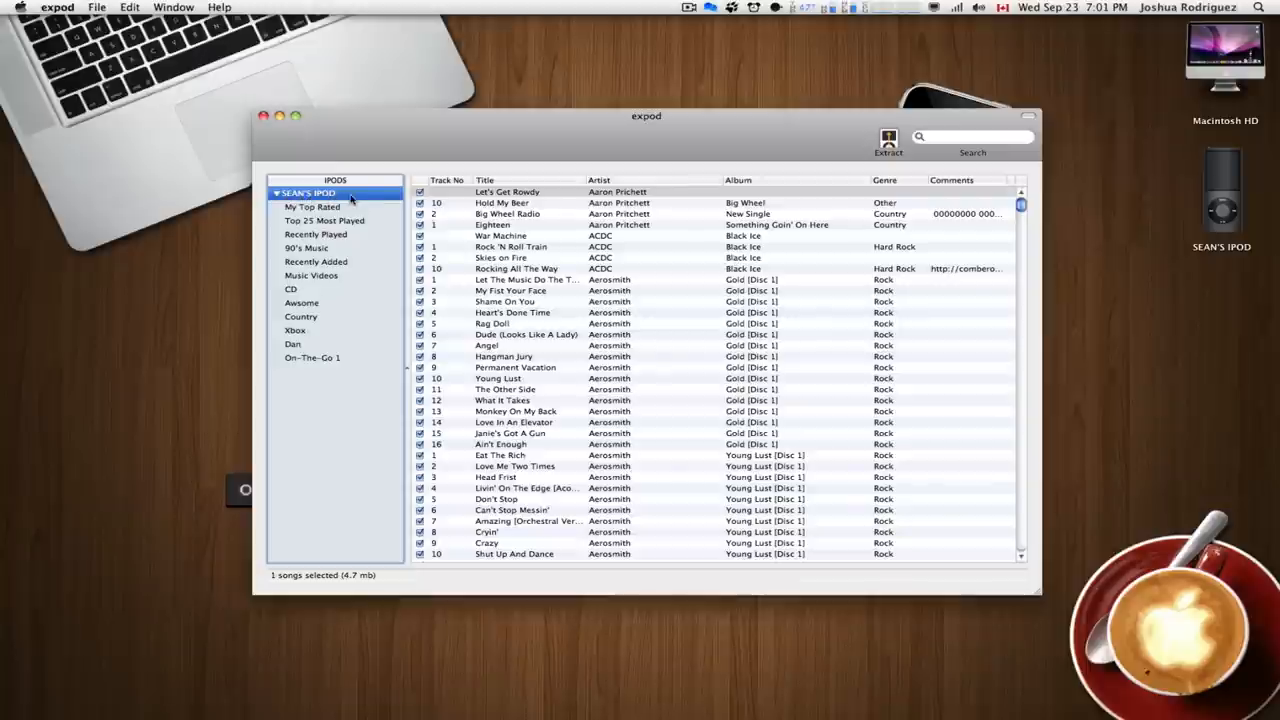
mouse_move(348, 180)
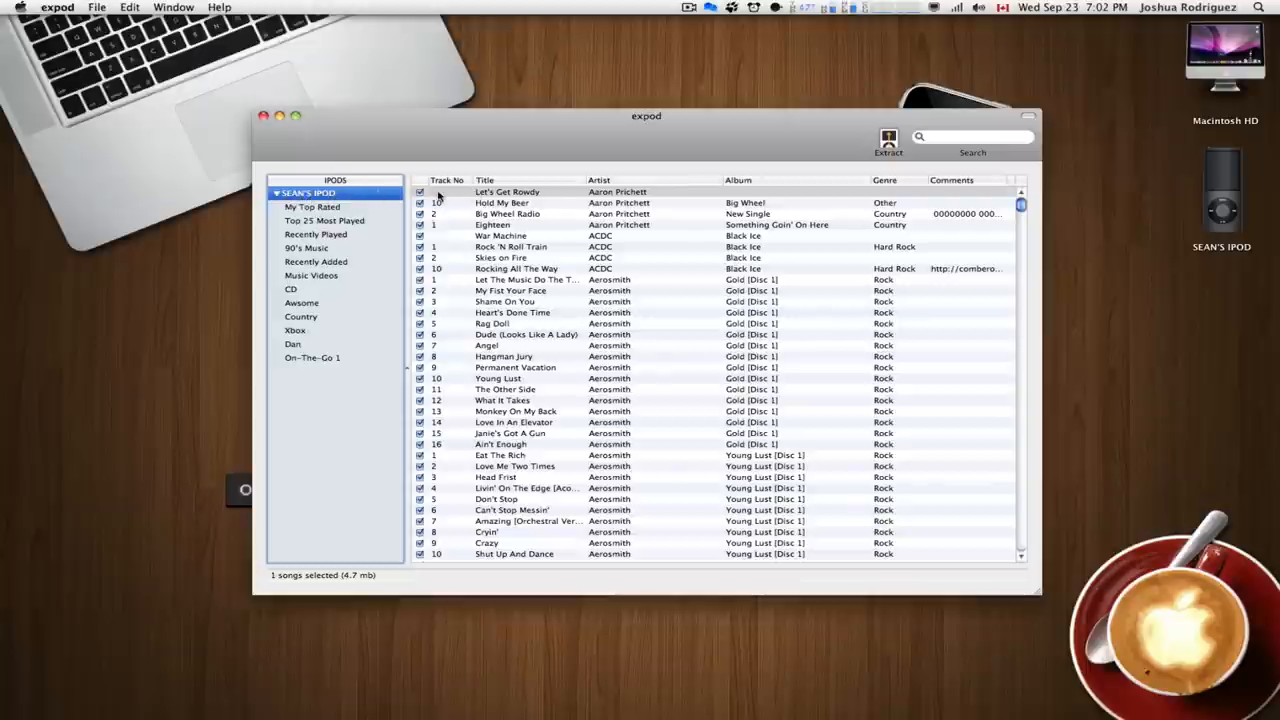
click(508, 192)
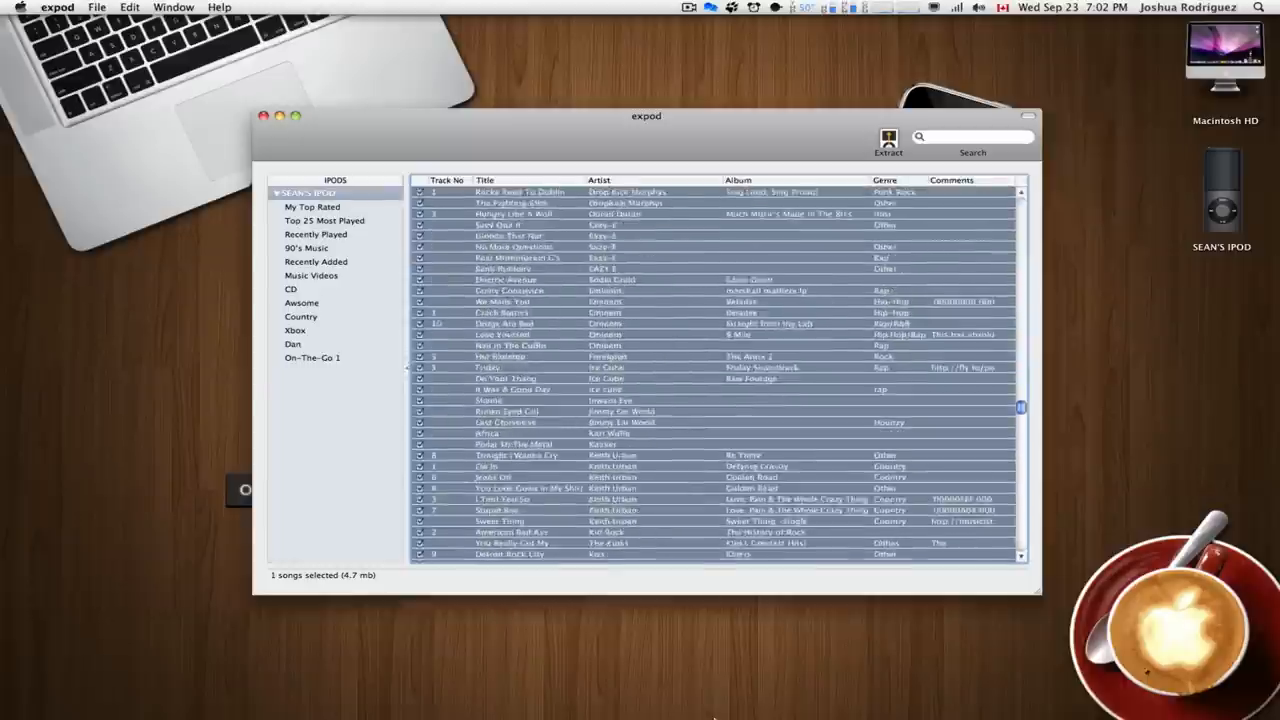
scroll(down, 3)
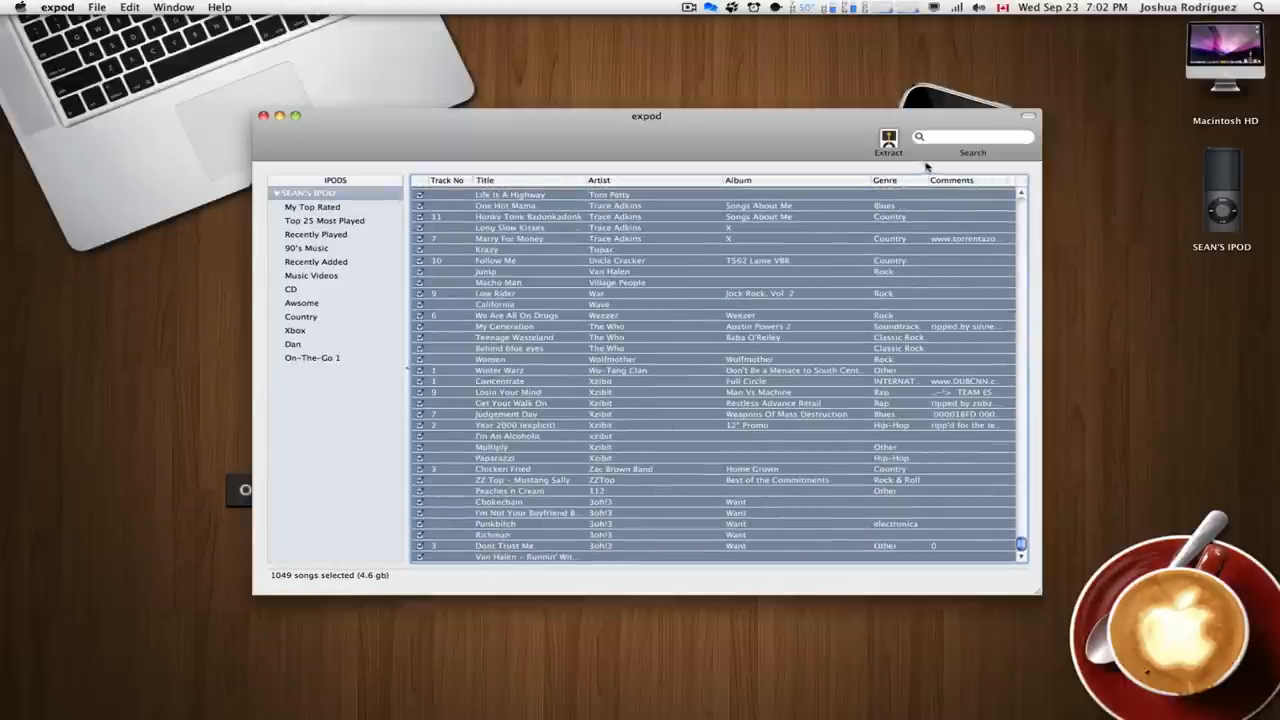
Begin Extract for the selection and choose to pick a destination folder.
click(888, 140)
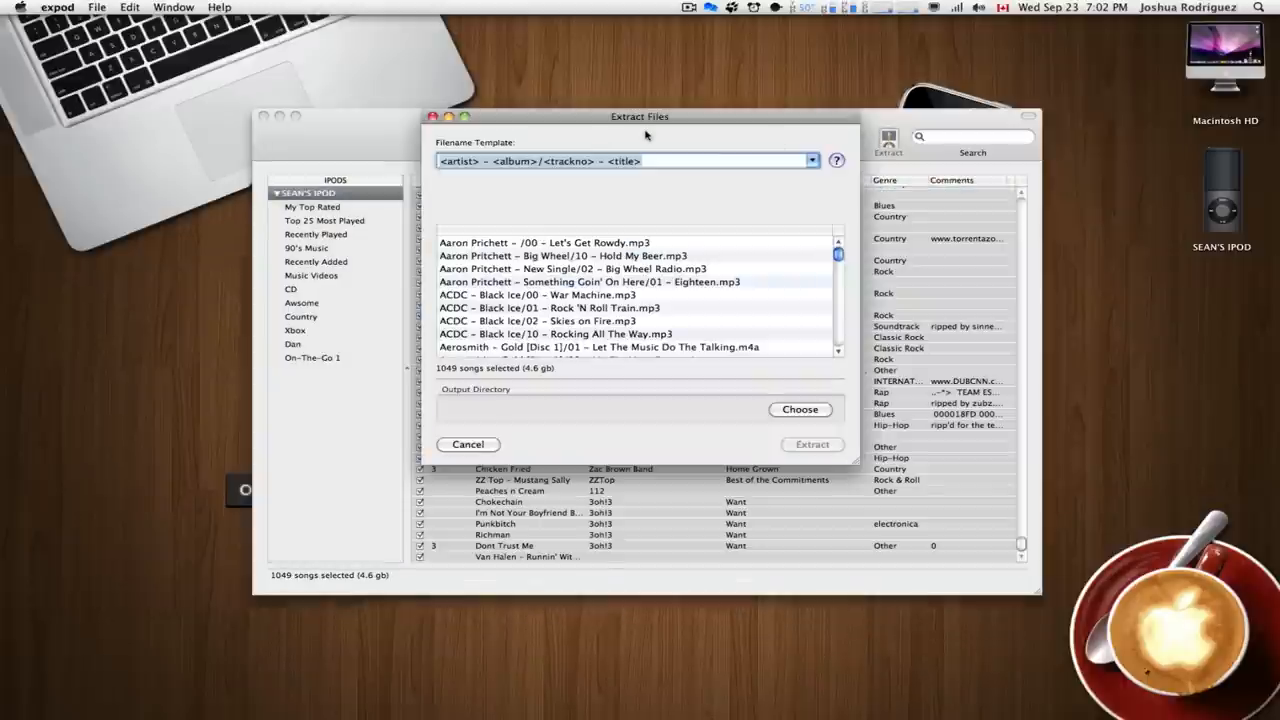
click(800, 410)
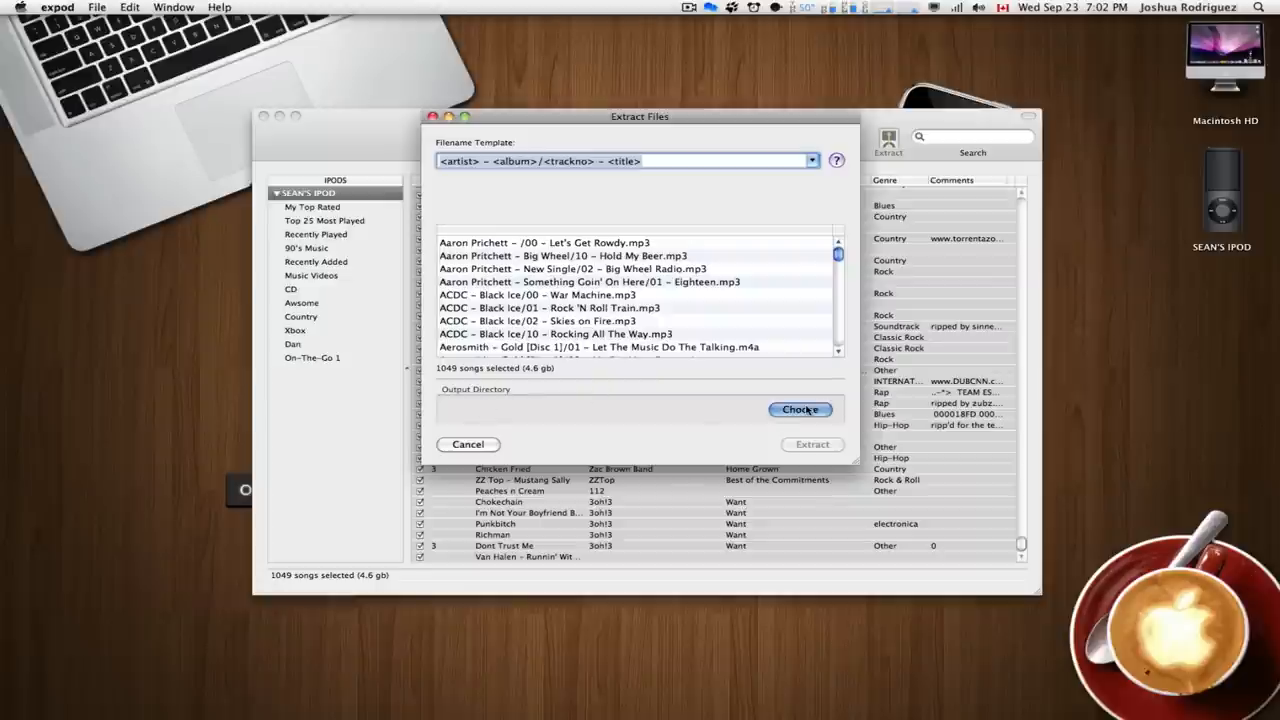
click(800, 410)
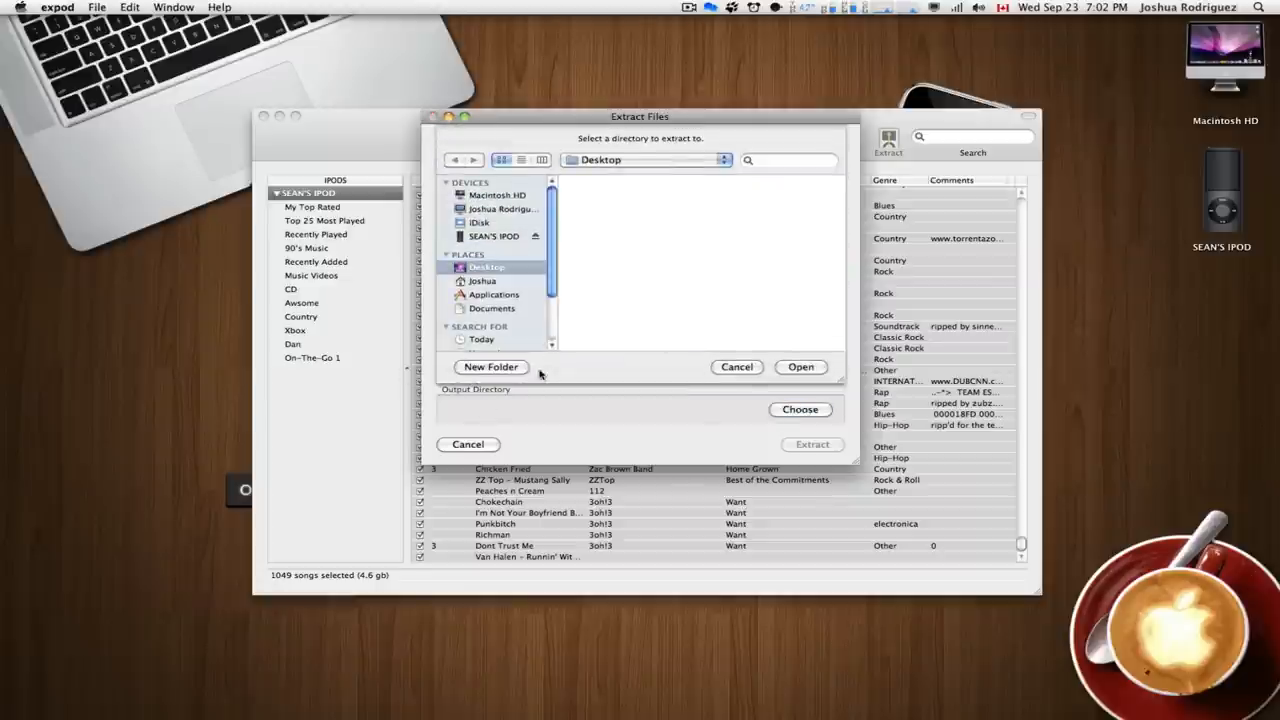
Create a 'Sean's Music' folder on the Desktop as destination and start extracting the 1049 songs.
click(490, 368)
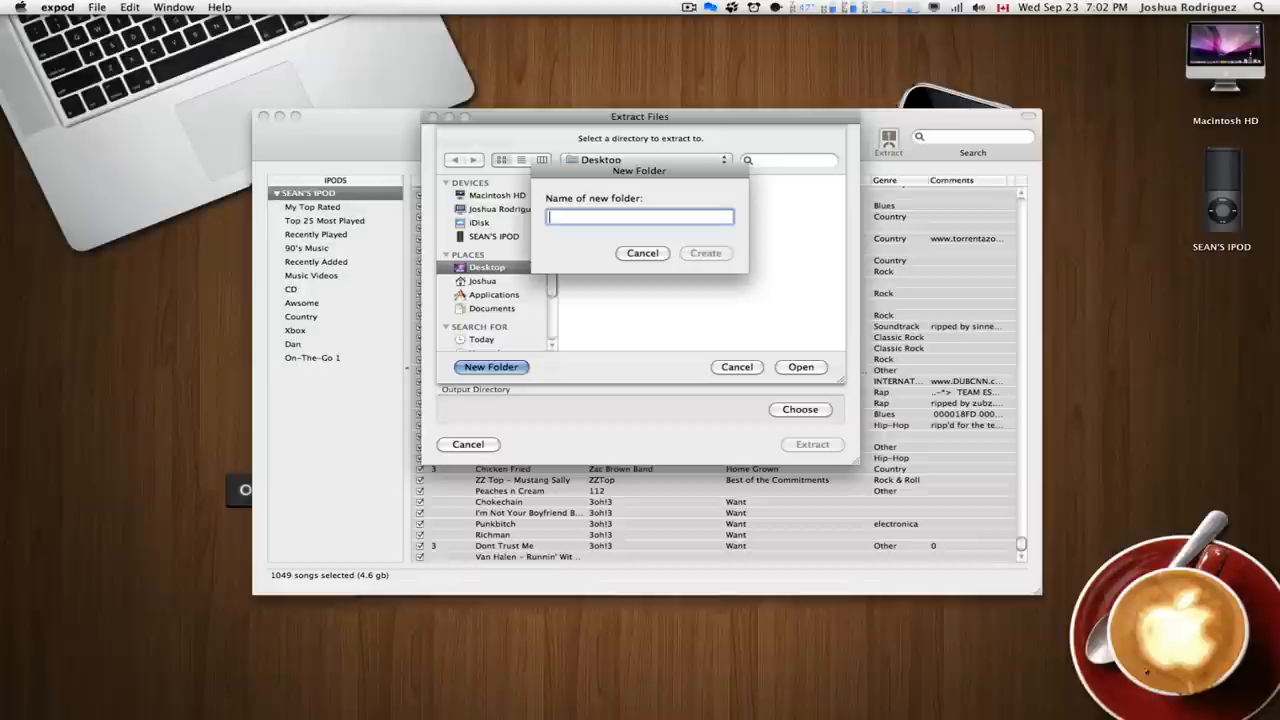
text(Sean's Musc)
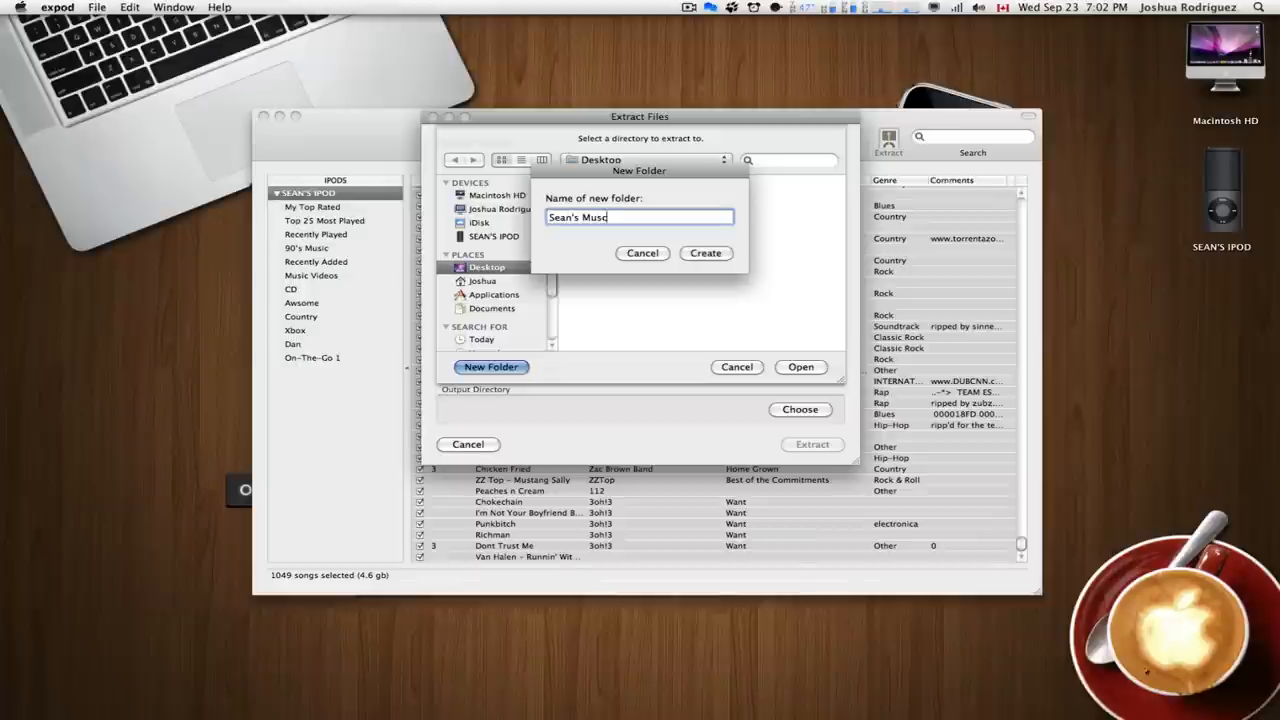
text(is)
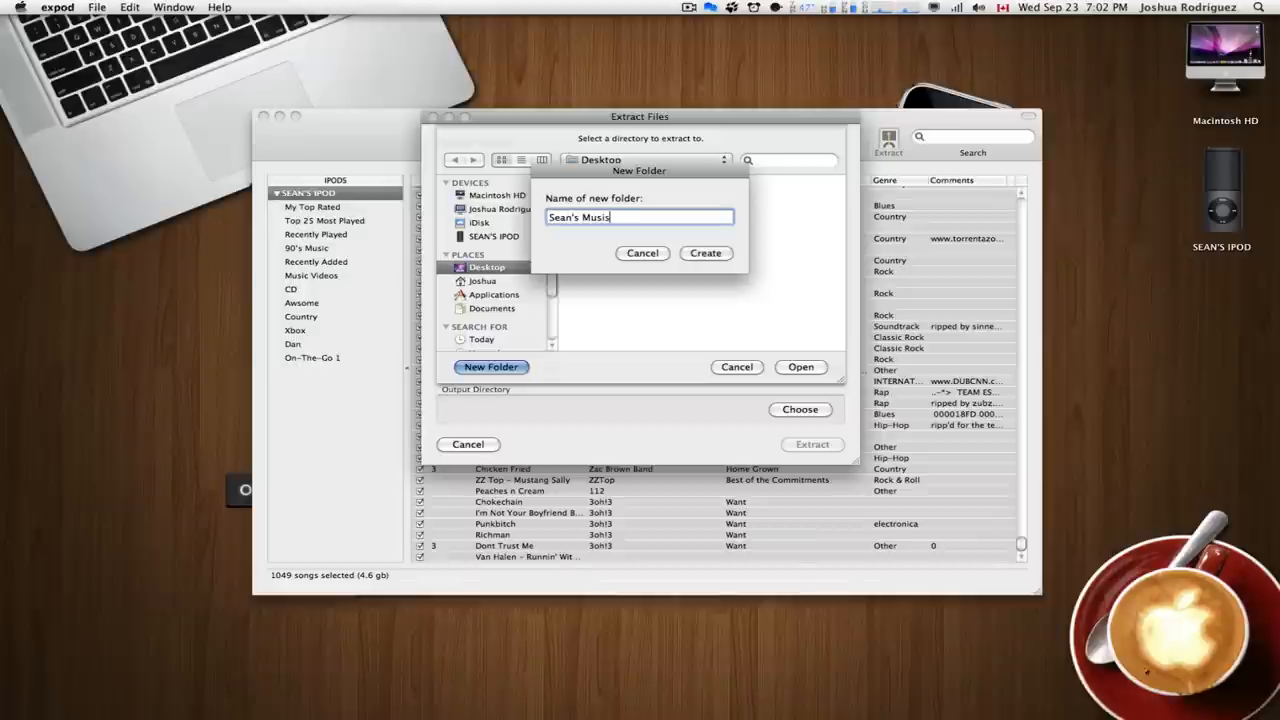
click(704, 252)
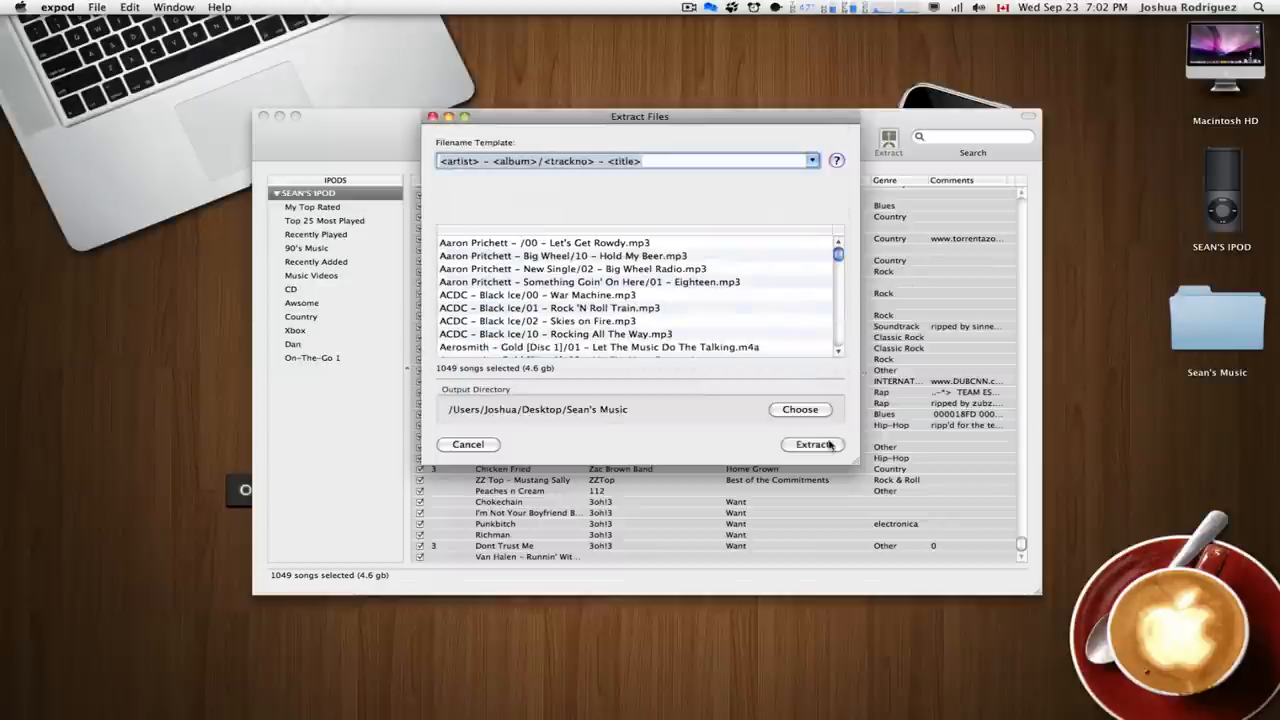
click(812, 444)
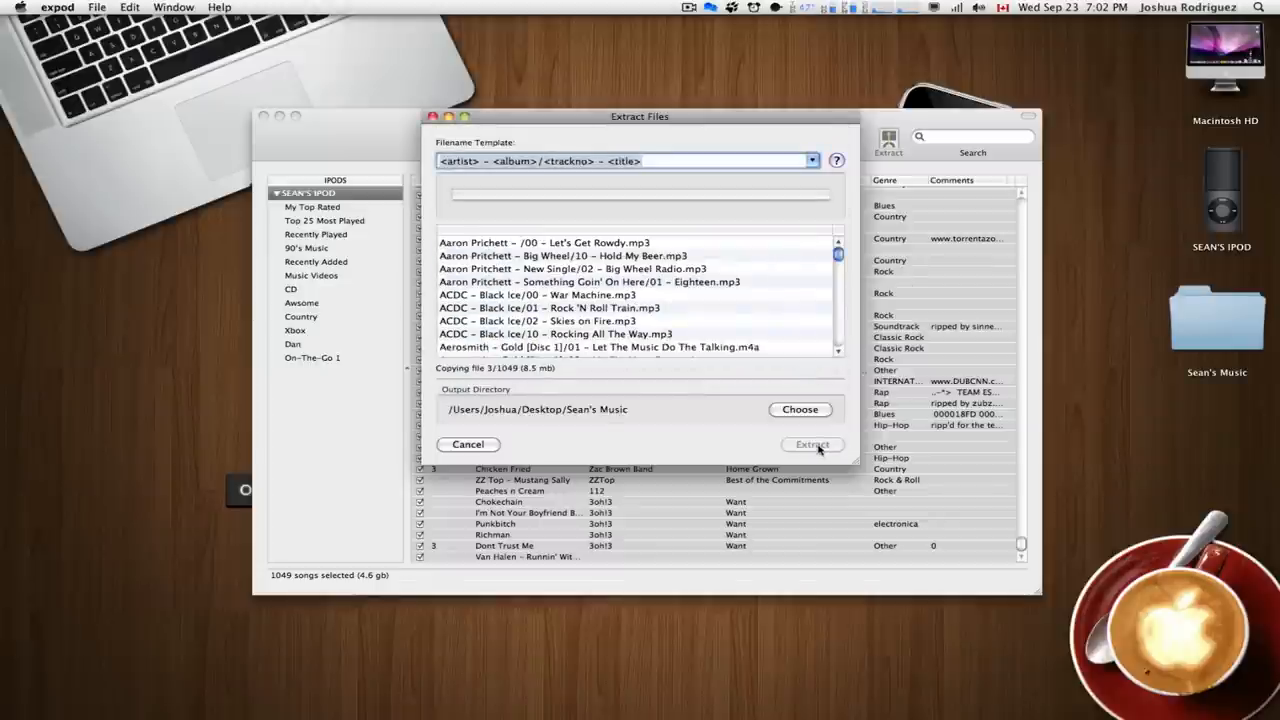